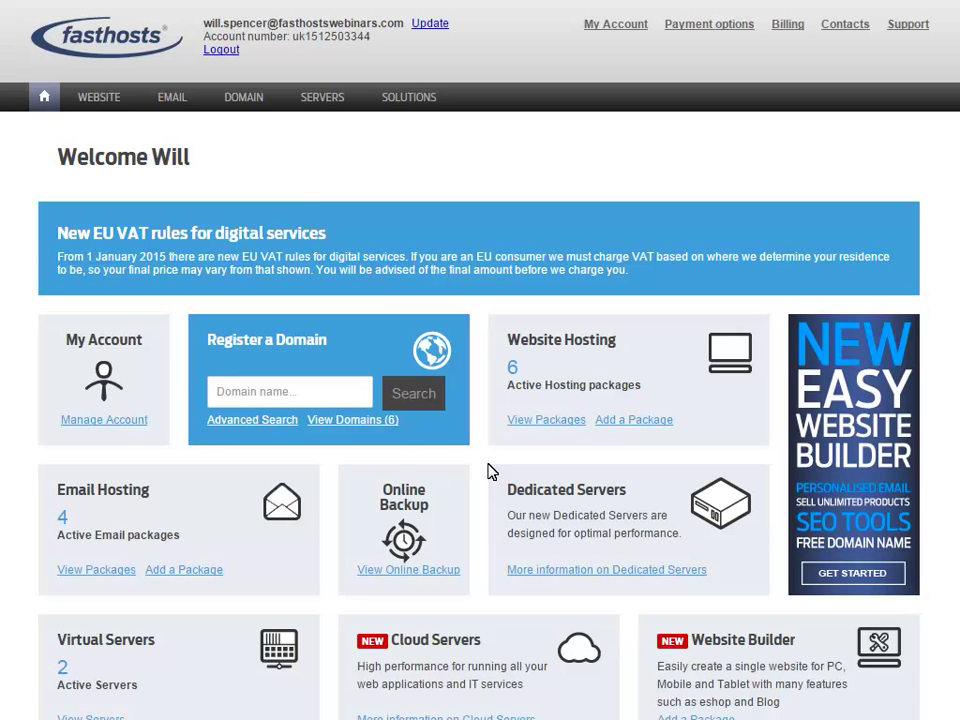
mouse_move(284, 154)
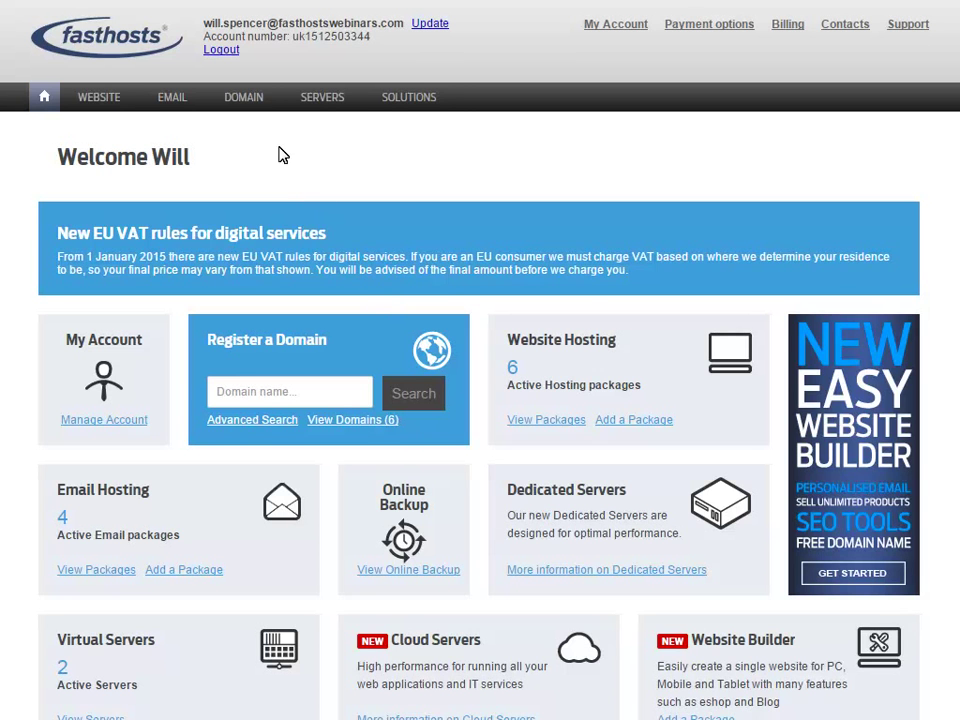
Go to Manage Domains and select fictitious-consulting.co.uk from the My Domains list
click(244, 96)
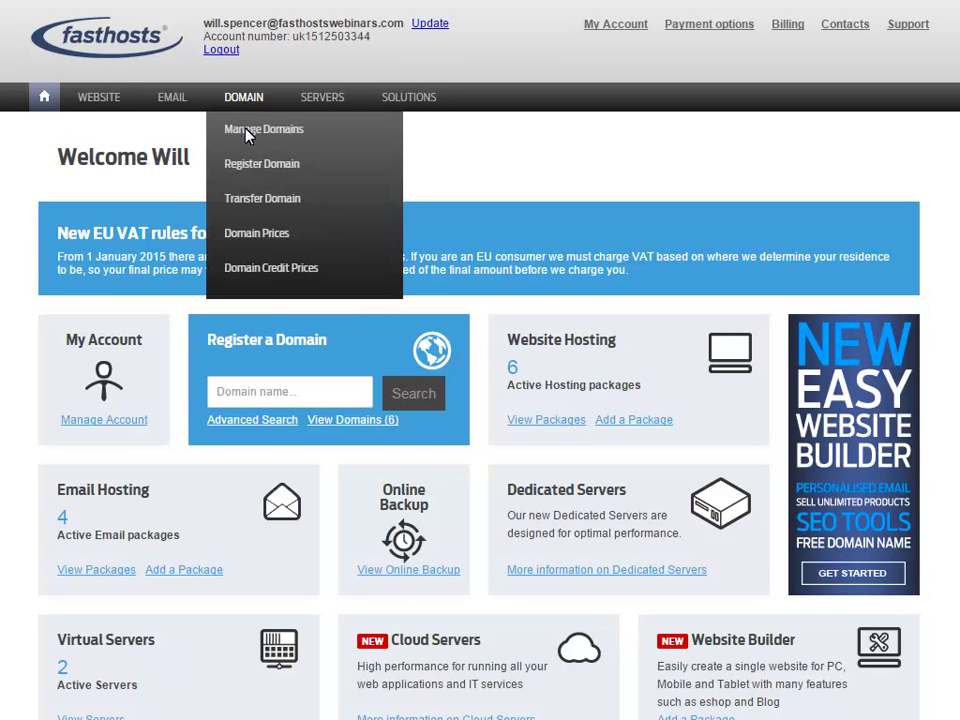
click(264, 128)
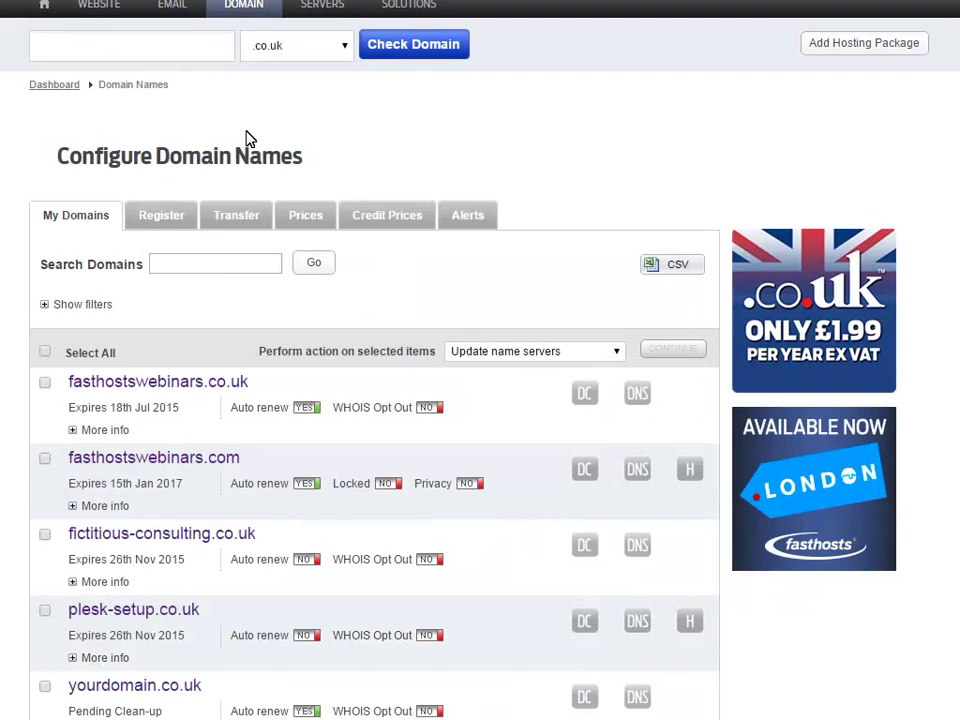
mouse_move(148, 544)
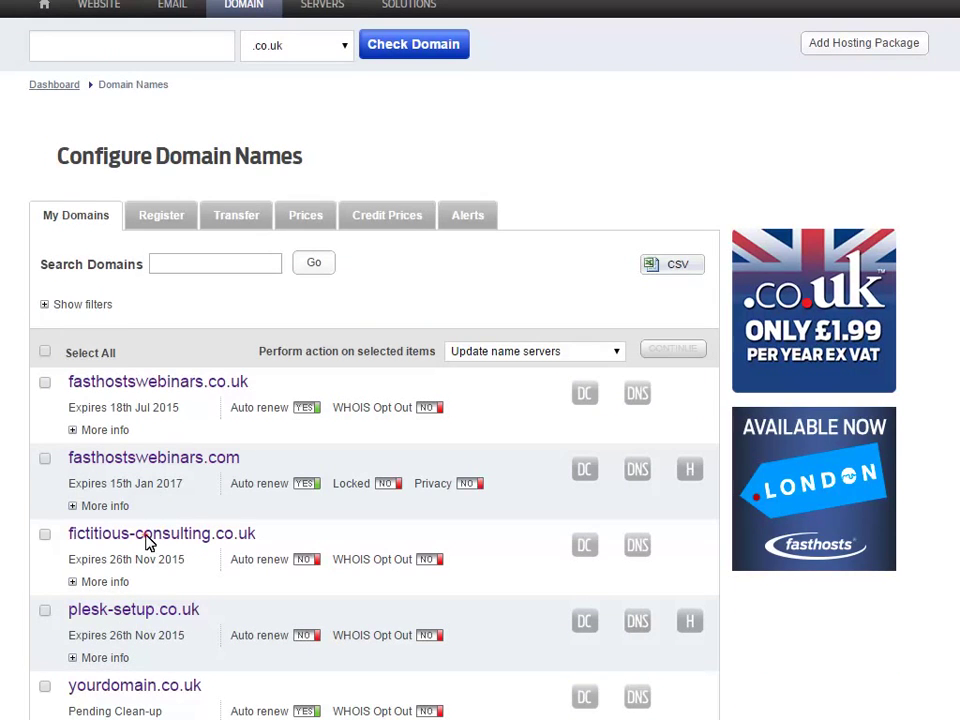
click(160, 532)
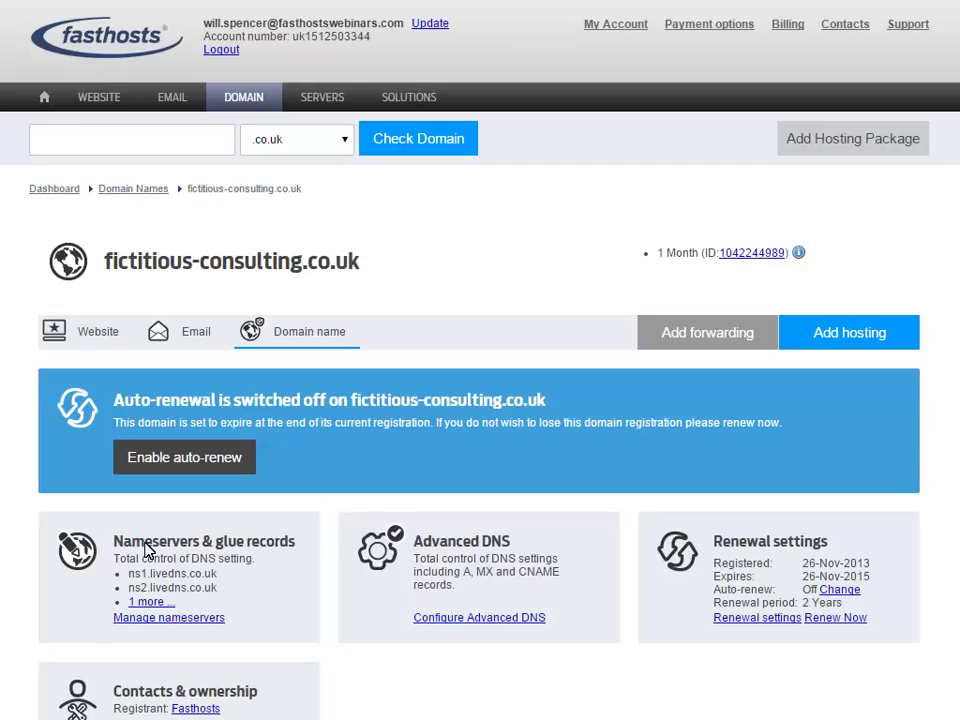
Enter Configure Advanced DNS and reveal the A Records table for the domain
double_click(172, 572)
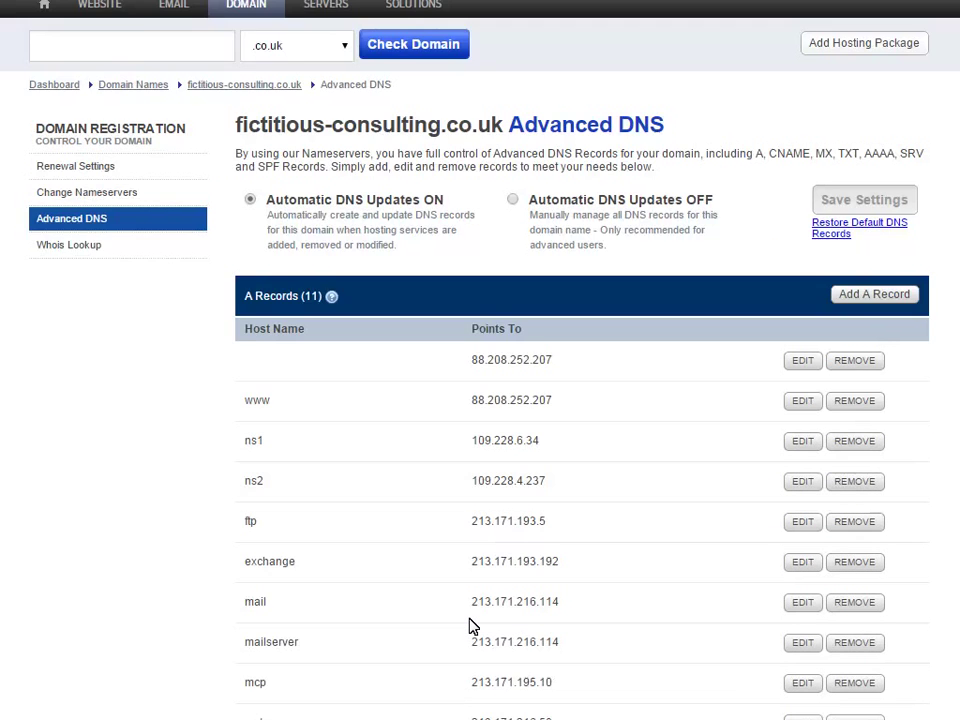
scroll(down, 3)
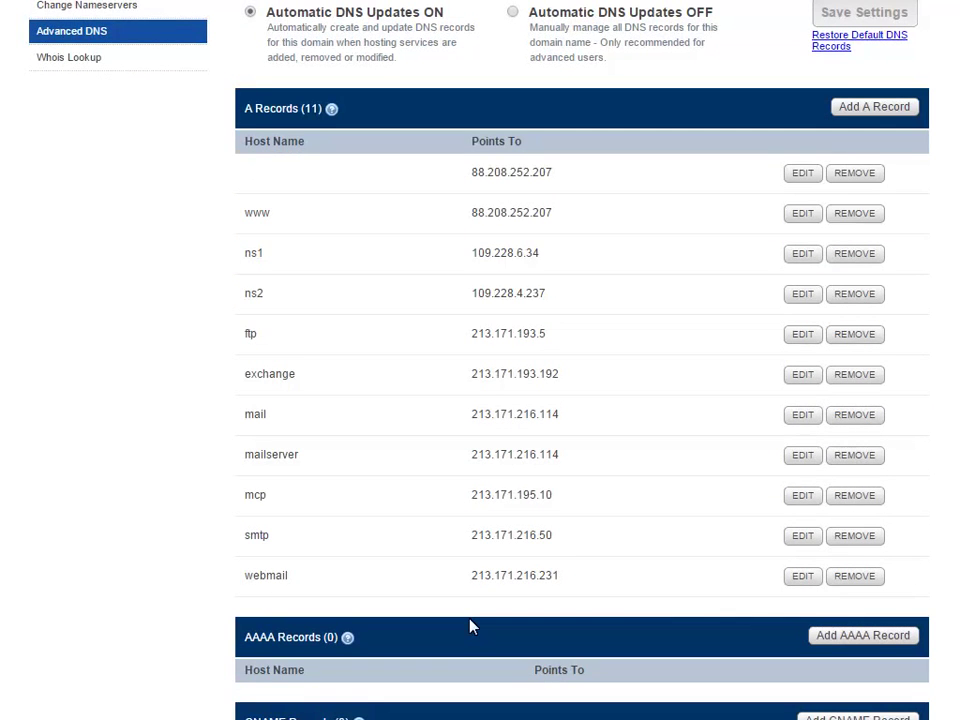